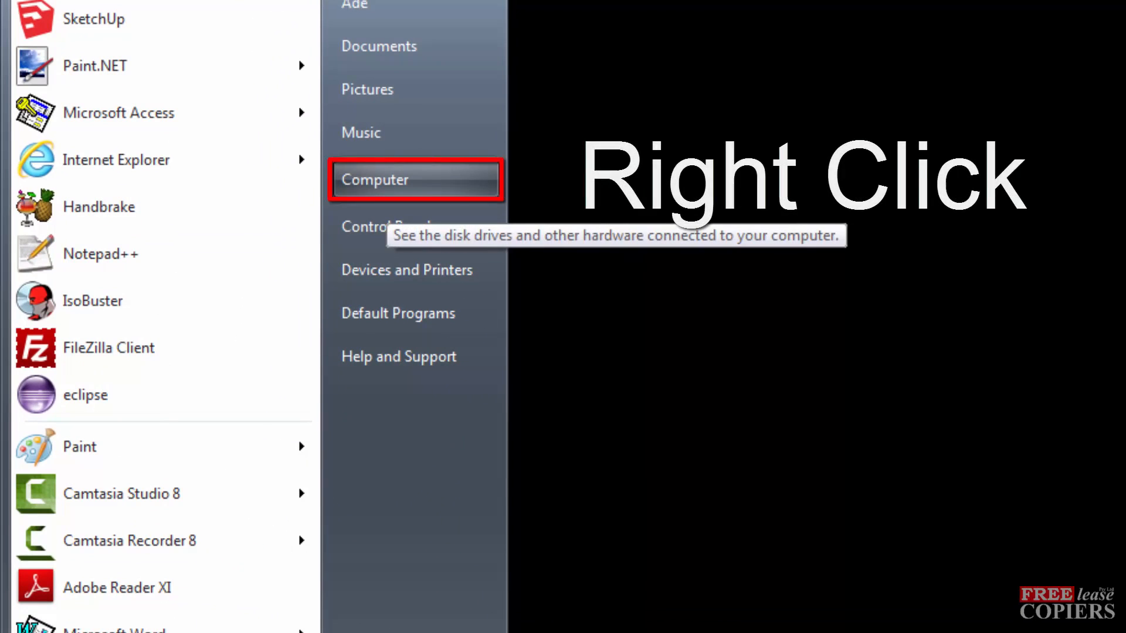
# Open Computer's Properties to show the System page with its 32-bit system type.
pyautogui.rightClick(374, 180)
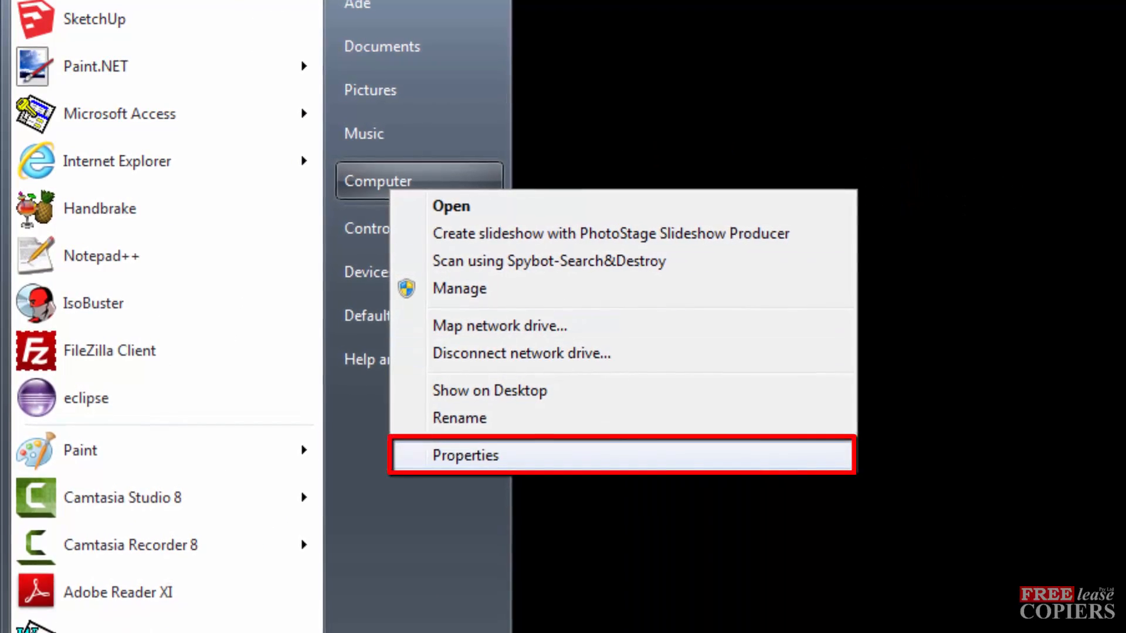
pyautogui.click(465, 456)
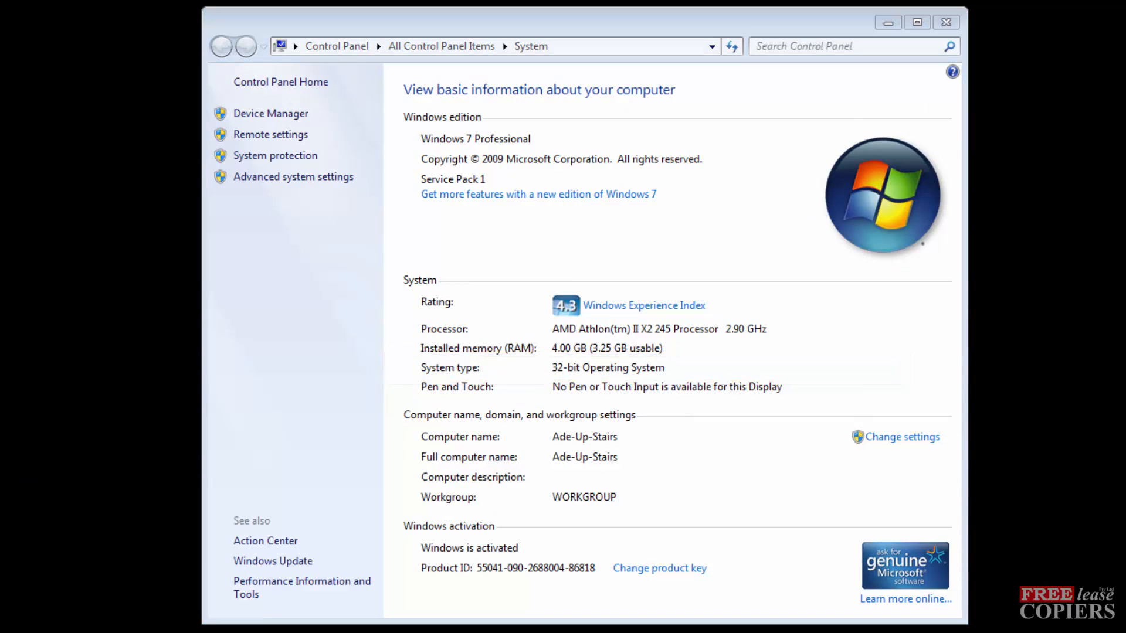
pyautogui.moveTo(946, 23)
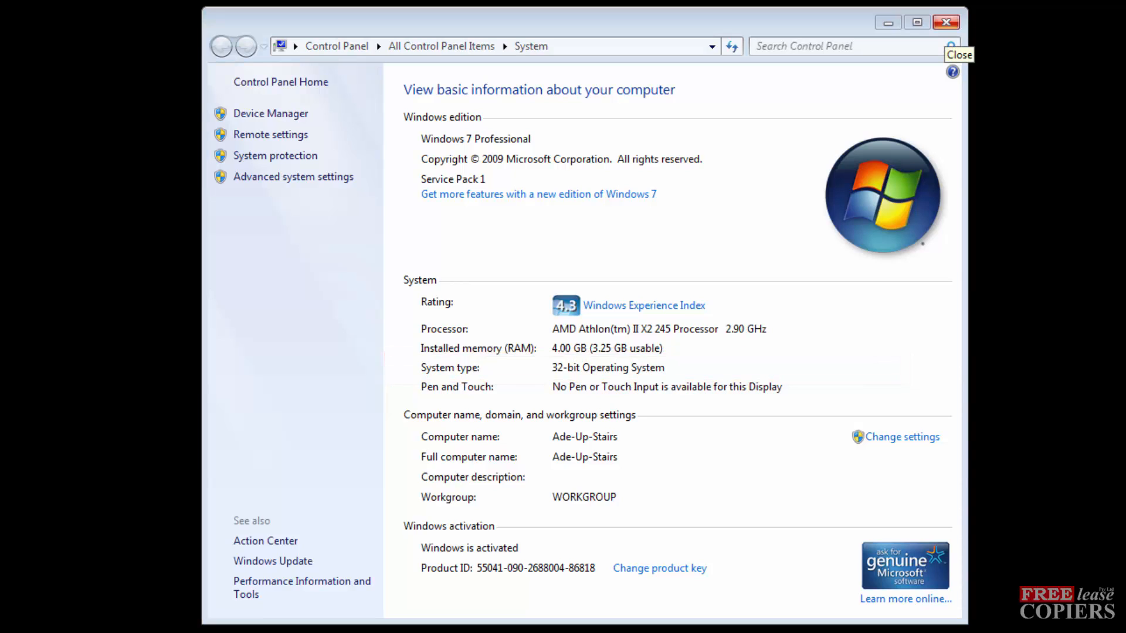
# Bring up the Settings charm with Windows+I and select PC info.
pyautogui.press('win')
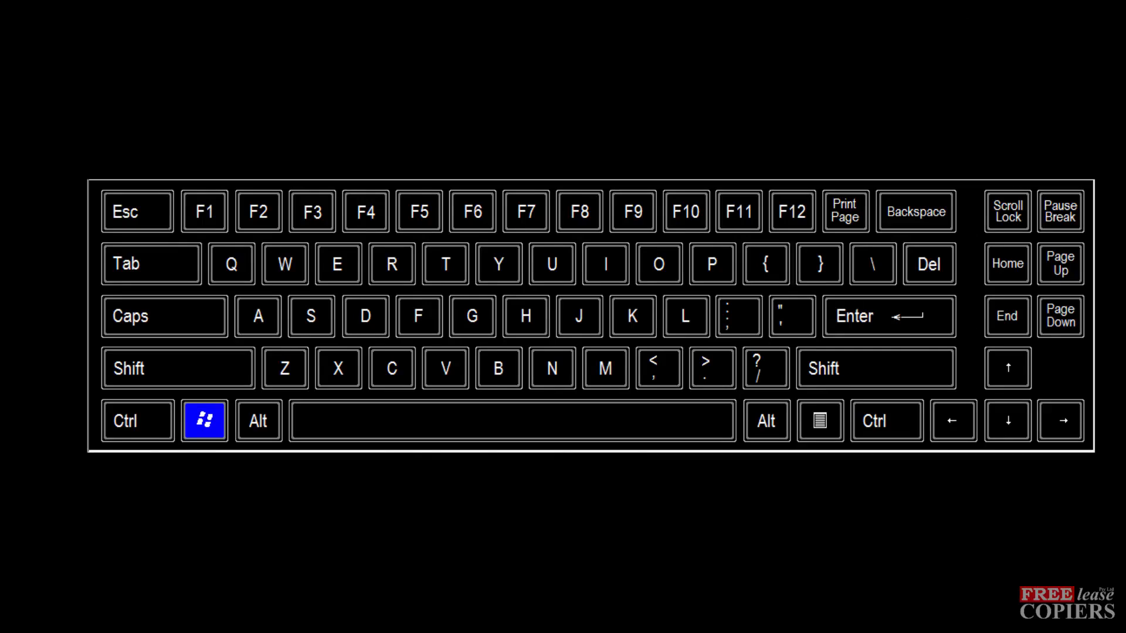
pyautogui.press('i')
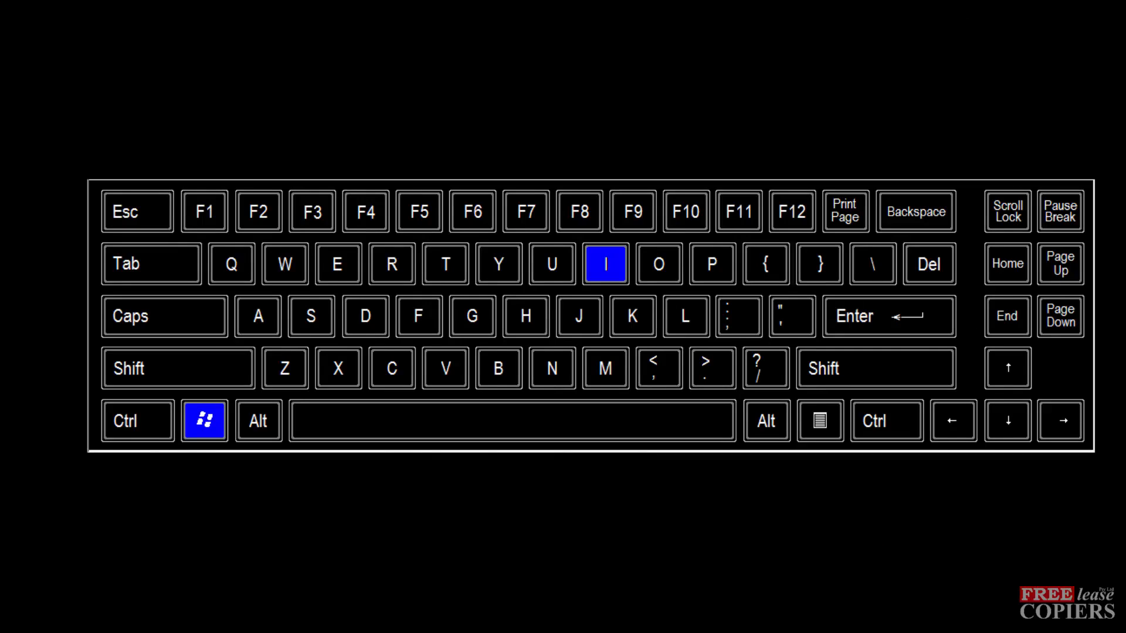
pyautogui.press('Win+i')
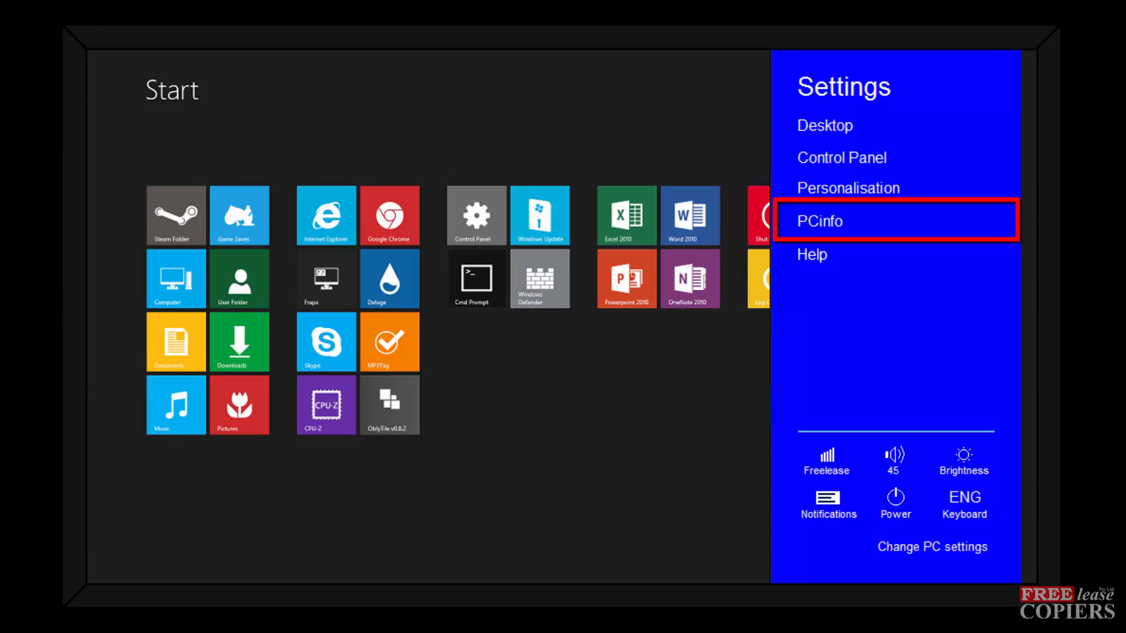
pyautogui.click(895, 221)
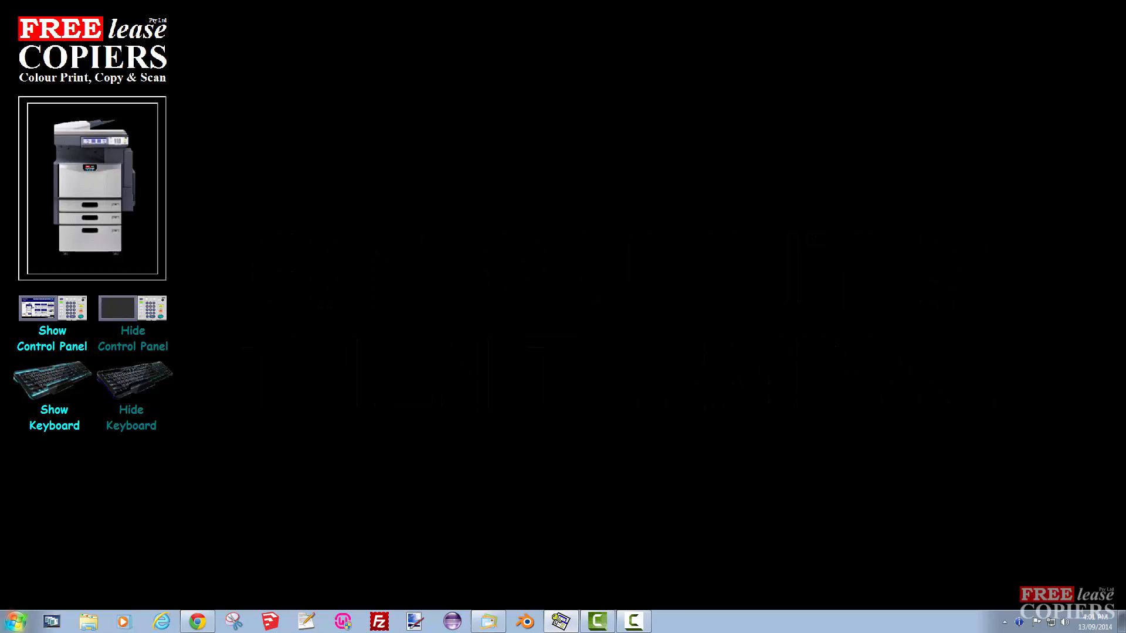
# Open a Command Prompt window and type 'uname -m' at the prompt.
pyautogui.click(684, 621)
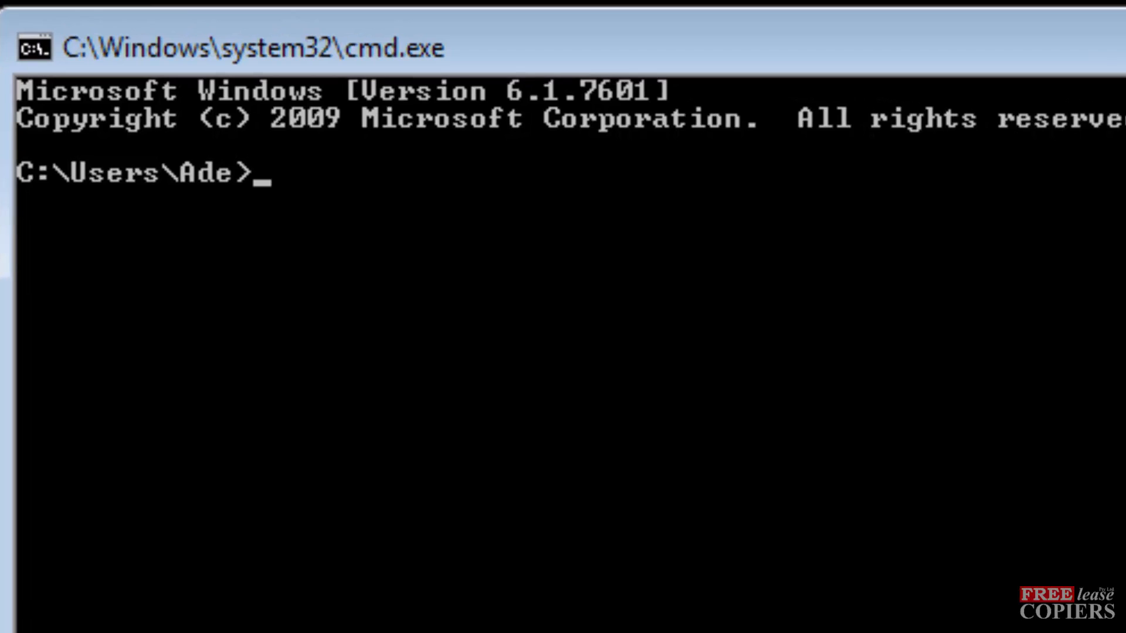
pyautogui.write('un')
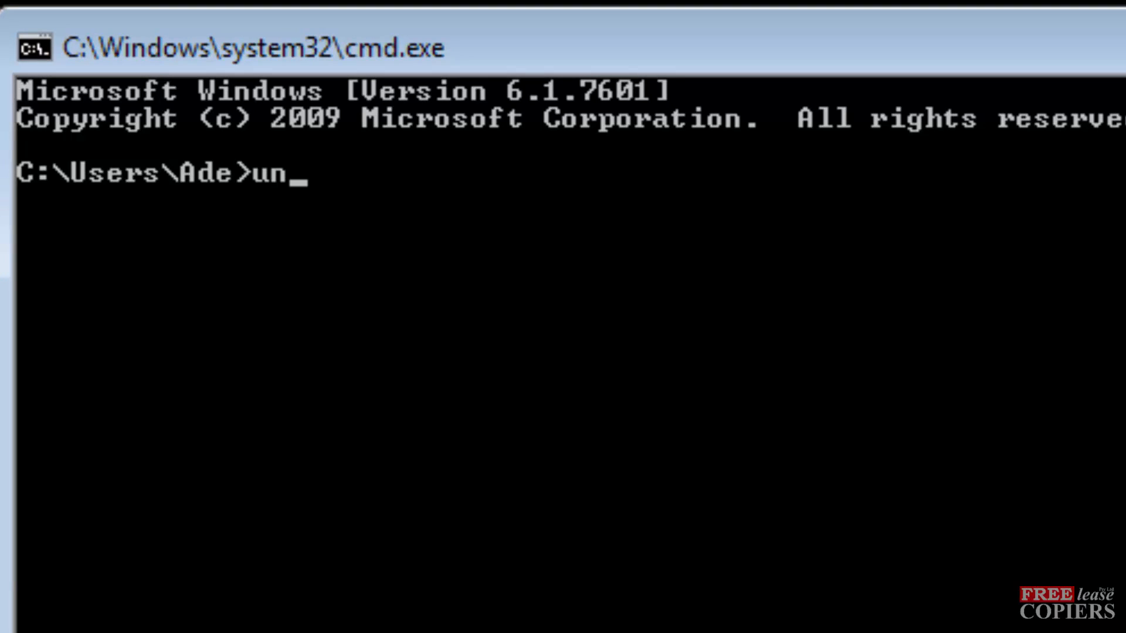
pyautogui.write('ame')
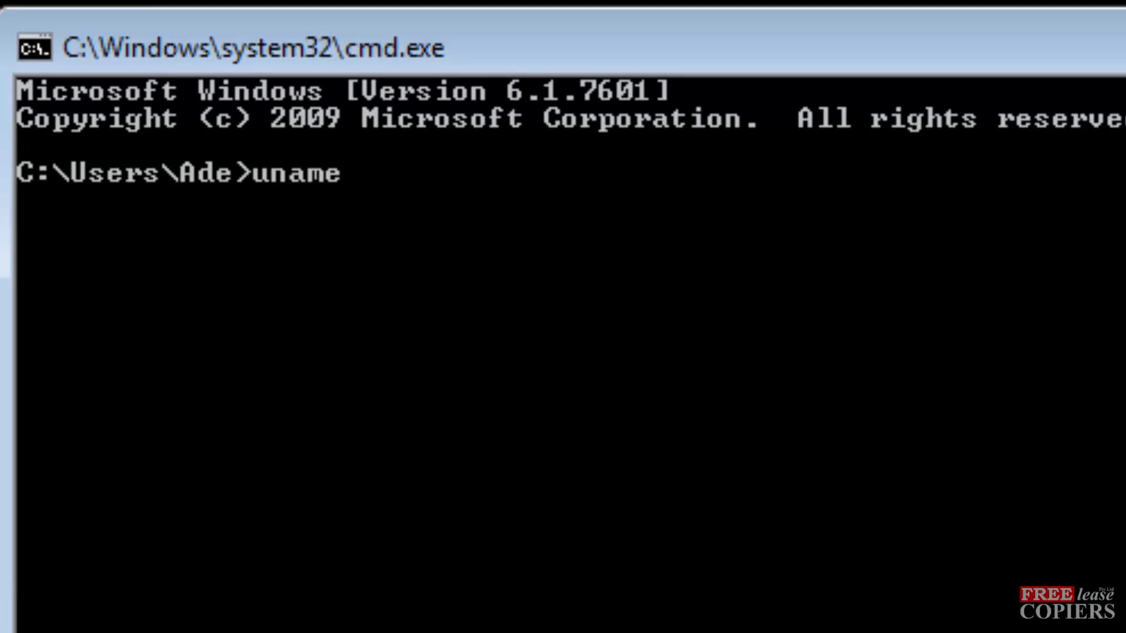
pyautogui.write('" "')
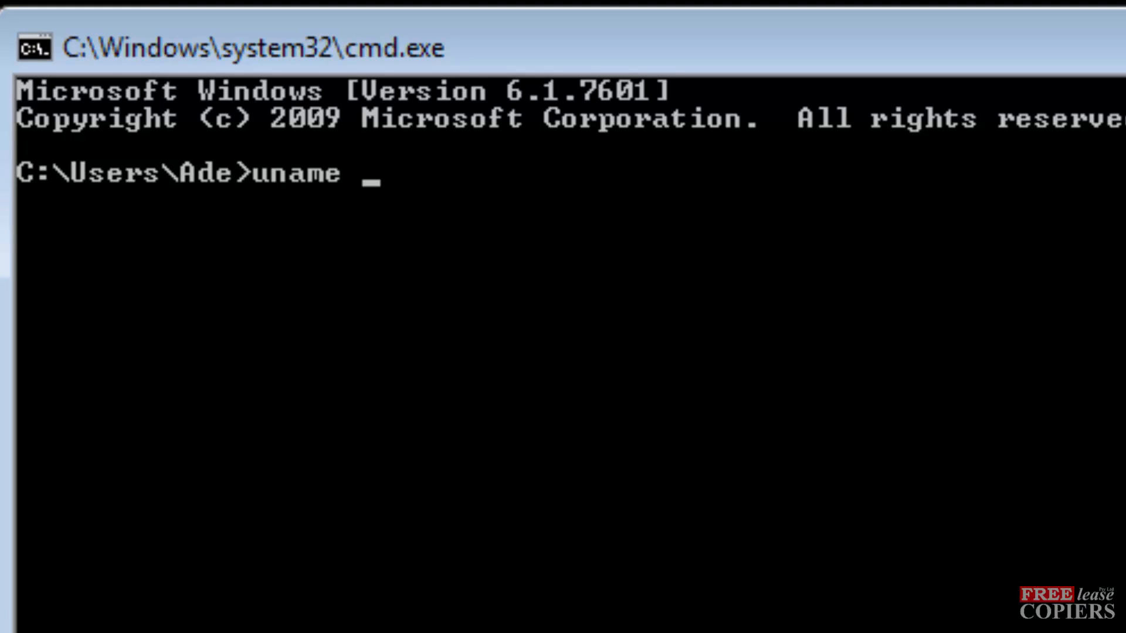
pyautogui.write('-m  x86_')
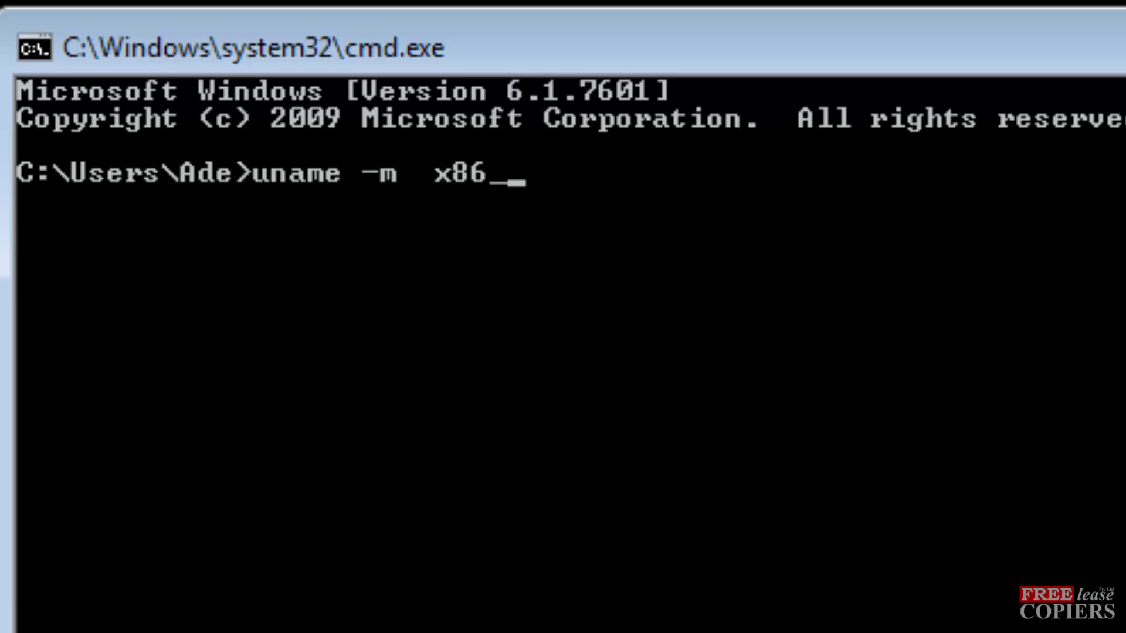
# Type the example architecture x86_64 after the command.
pyautogui.write('64 i3')
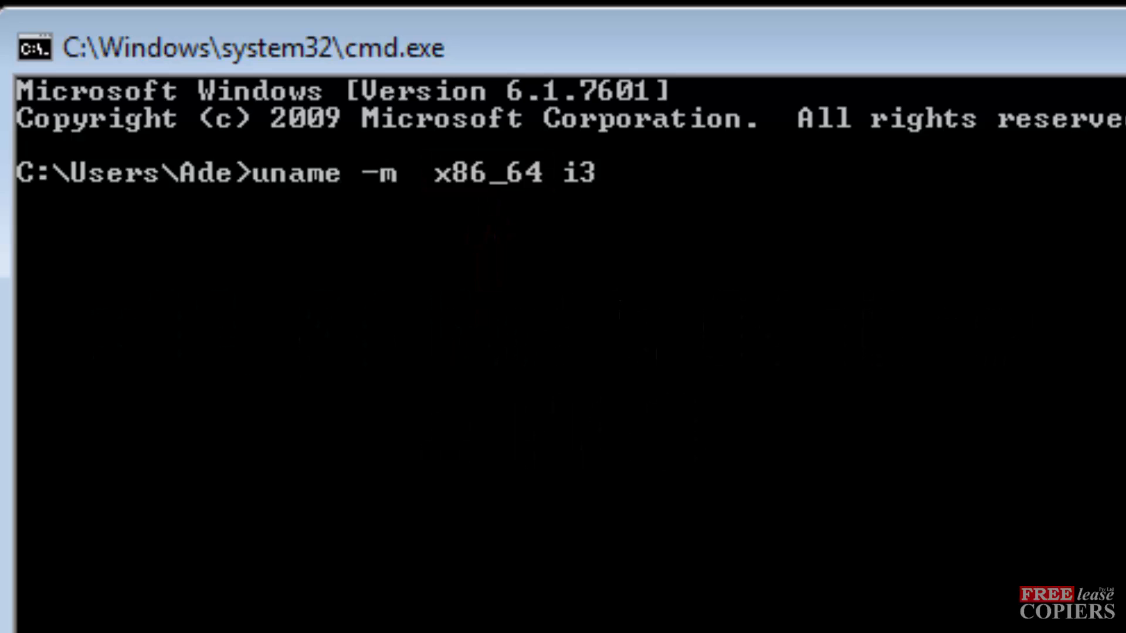
pyautogui.write('86')
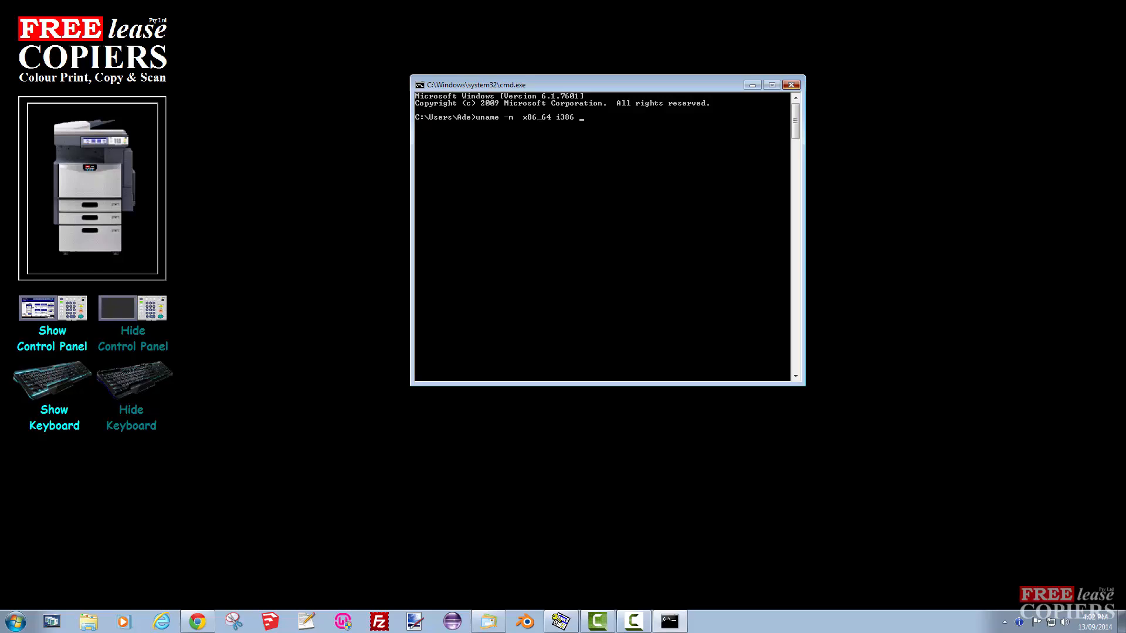
# Close the Command Prompt window, leaving the empty desktop.
pyautogui.click(793, 84)
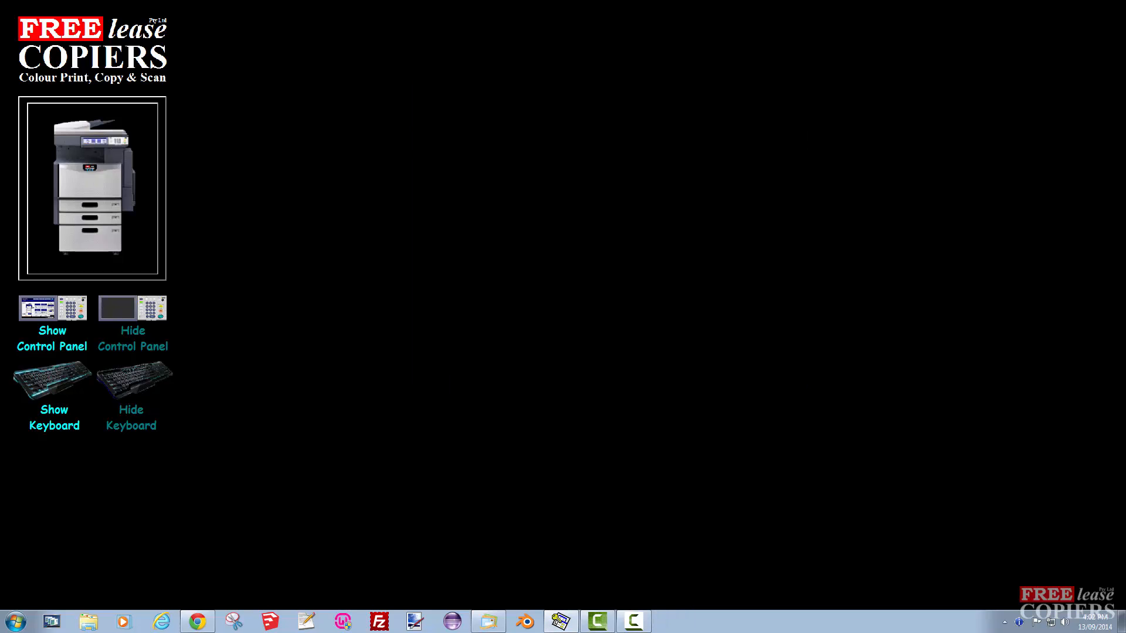